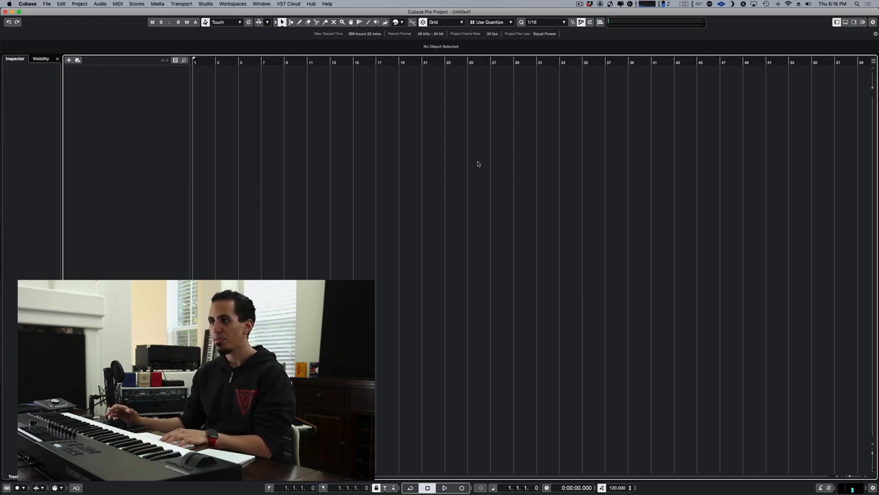
pyautogui.moveTo(427, 142)
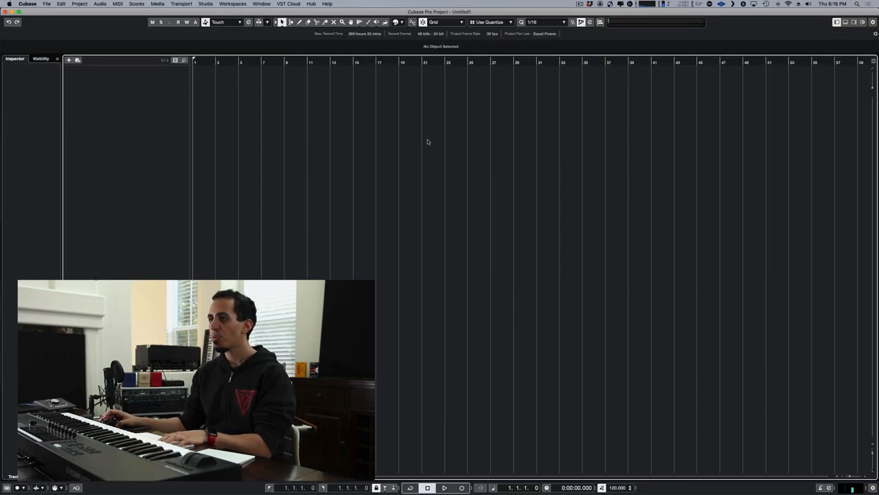
# Open the Studio menu to browse the studio setup windows
pyautogui.click(205, 5)
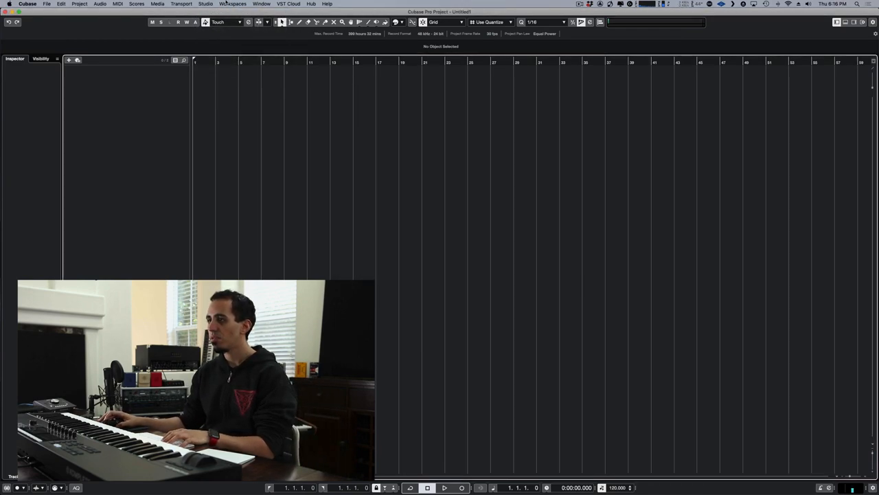
pyautogui.click(205, 4)
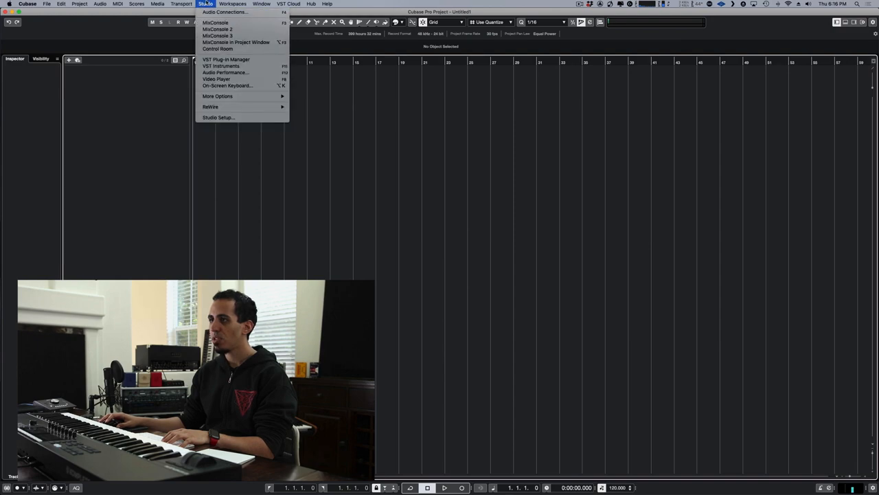
# Open Audio Connections and leave Stereo Out's audio device set to Not Connected
pyautogui.click(224, 12)
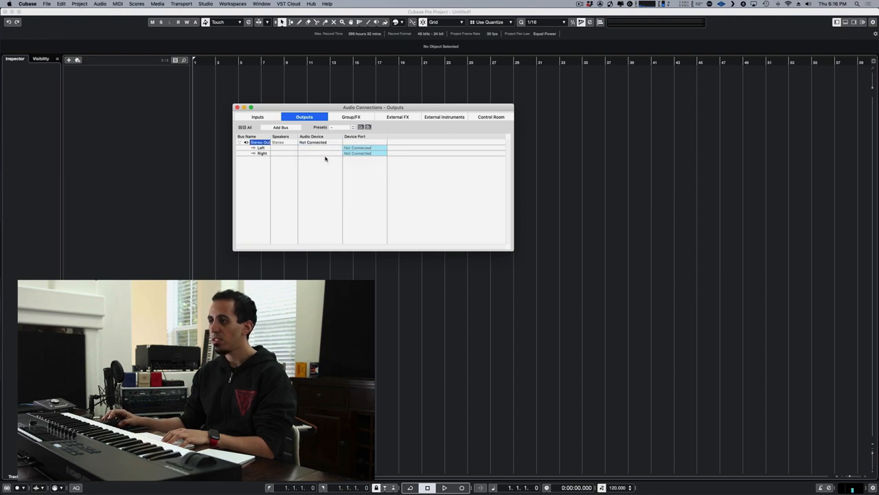
pyautogui.click(313, 142)
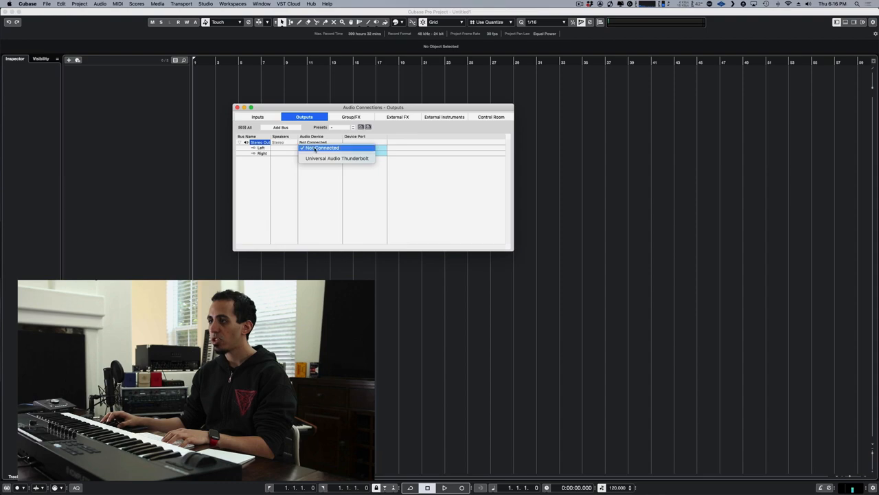
pyautogui.click(321, 147)
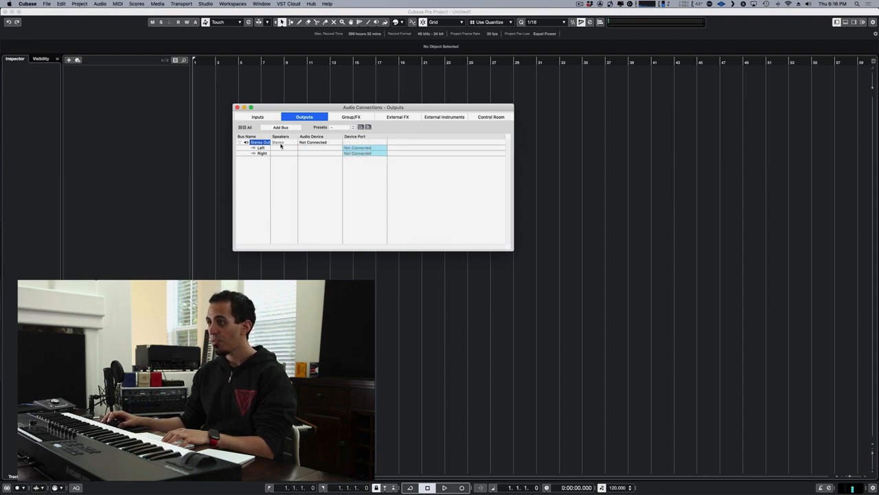
pyautogui.moveTo(138, 122)
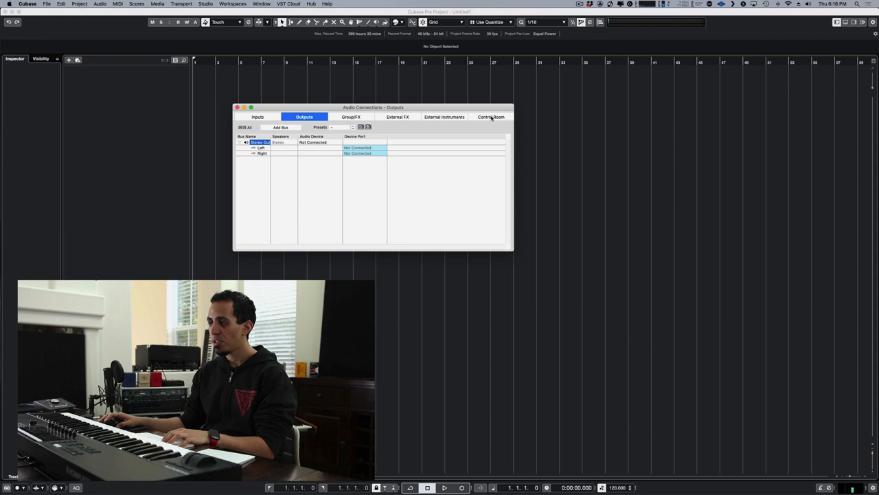
# View the Control Room connections with the Screenflow headphone bus selected
pyautogui.click(490, 117)
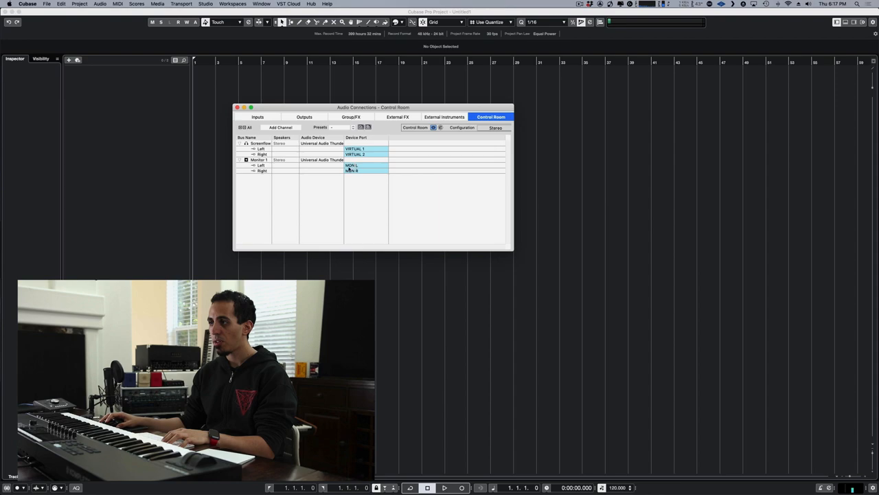
pyautogui.click(260, 143)
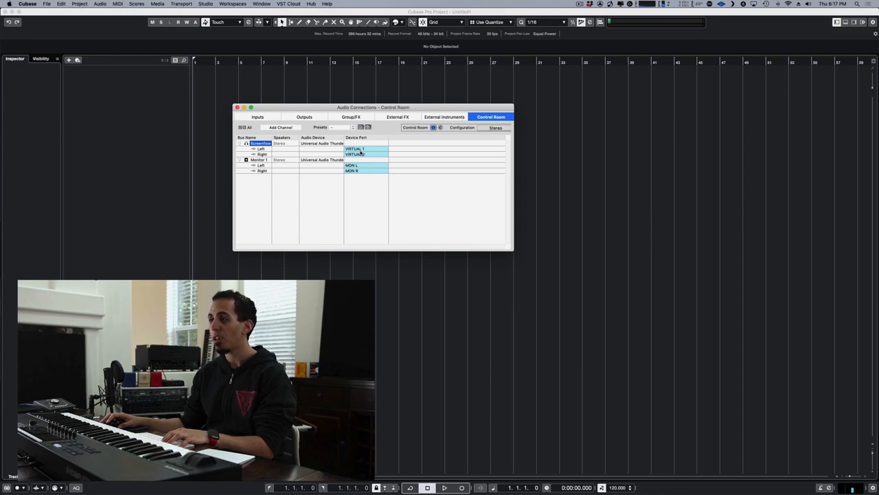
pyautogui.moveTo(373, 107); pyautogui.dragTo(424, 111)
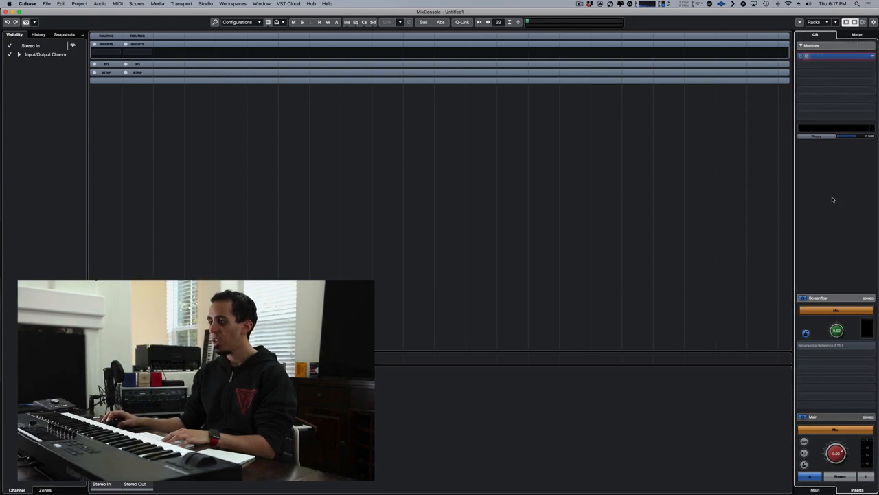
pyautogui.click(819, 345)
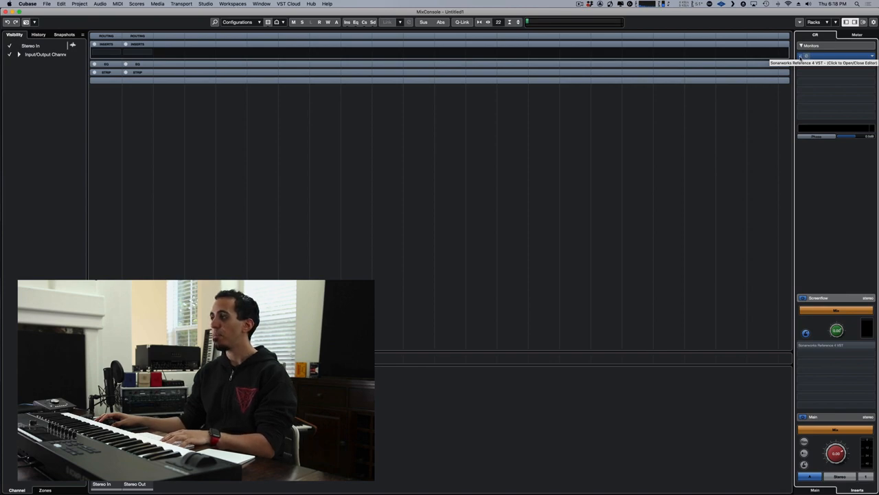
pyautogui.moveTo(708, 147)
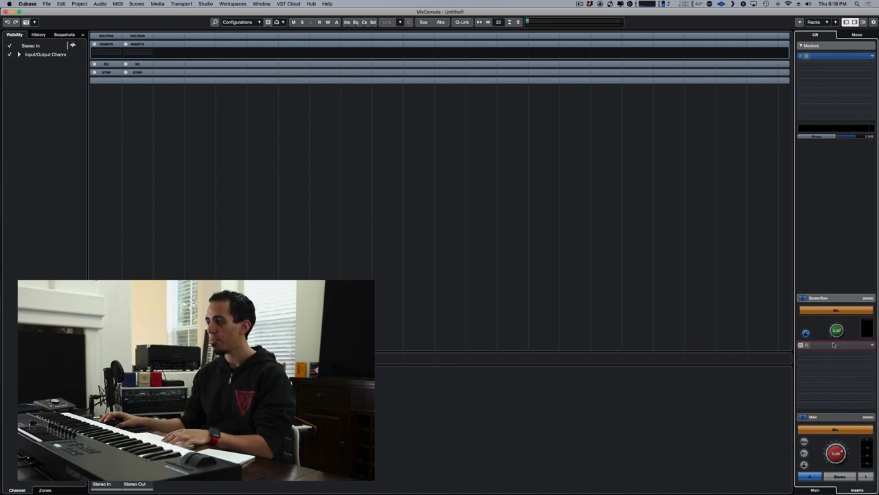
# Close the MixConsole to return to the Control Room connections
pyautogui.click(836, 344)
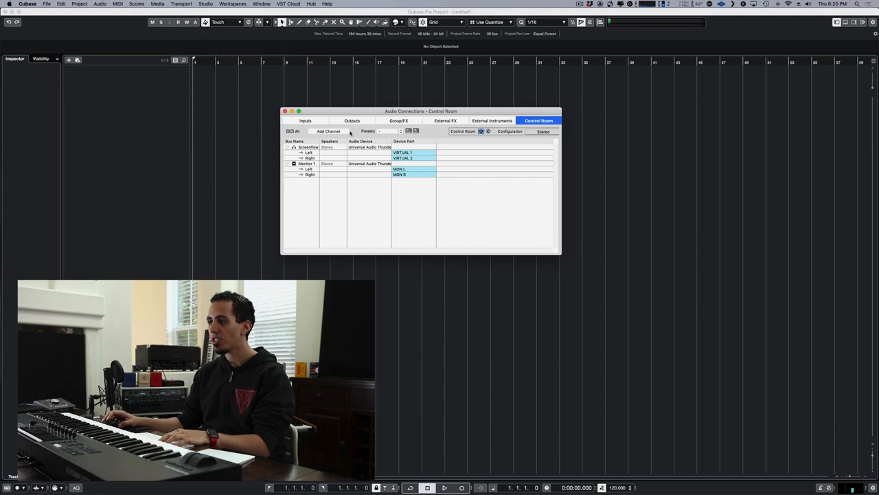
# Add a Cue 1 channel to the Control Room and expand its left and right ports
pyautogui.click(329, 132)
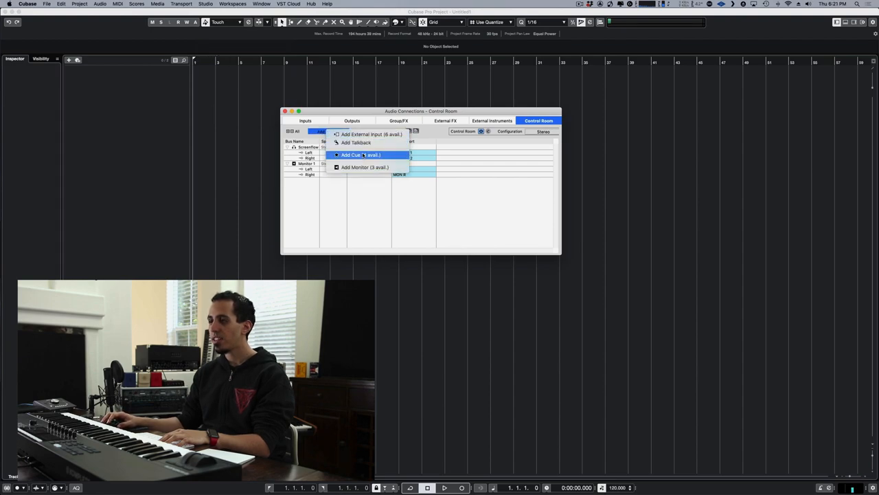
pyautogui.click(352, 155)
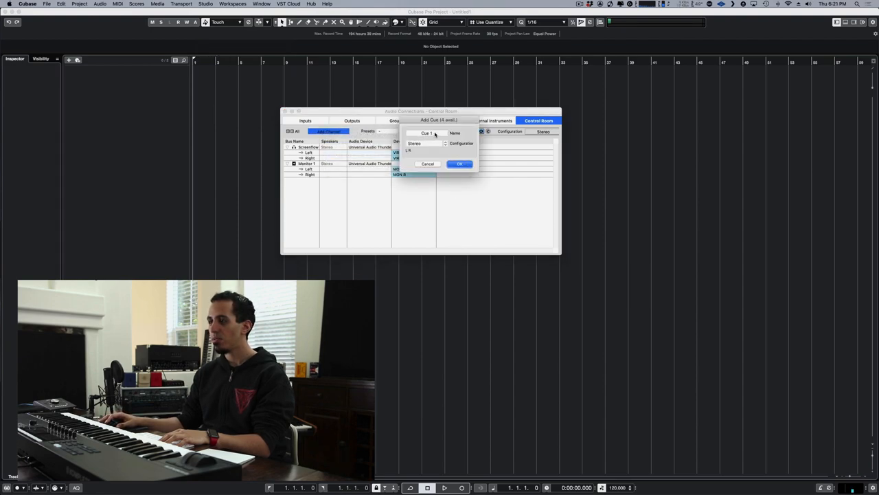
pyautogui.click(459, 163)
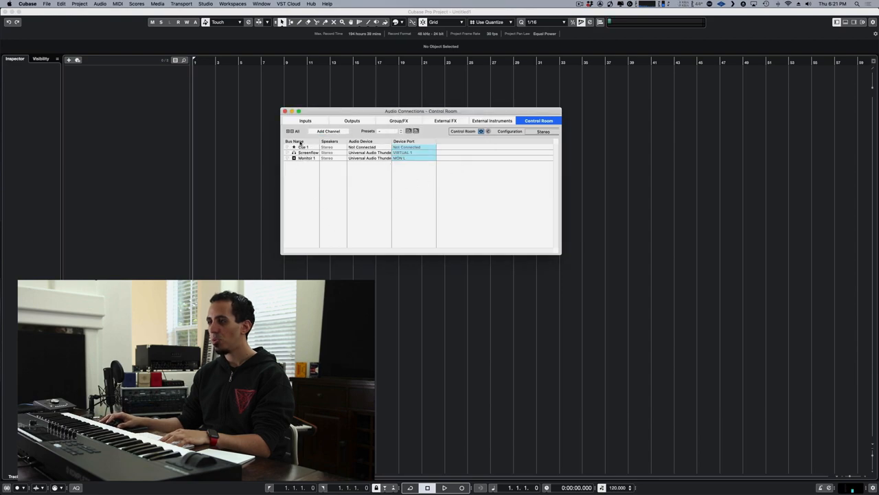
pyautogui.click(287, 147)
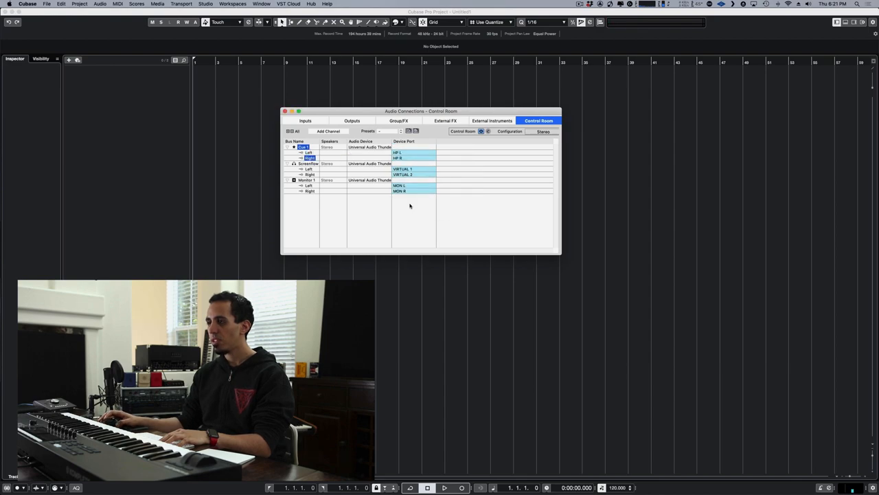
pyautogui.click(284, 111)
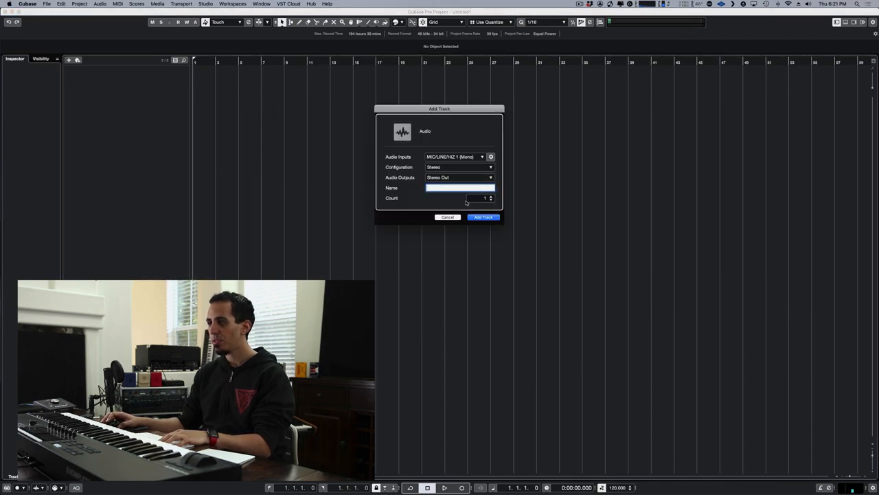
# Add the stereo audio track and name it Keyboards
pyautogui.click(483, 217)
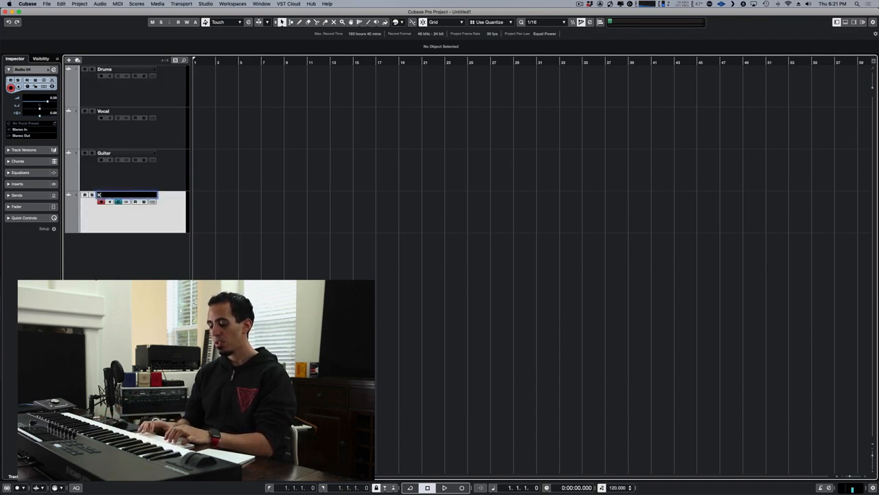
pyautogui.write('Keyboards')
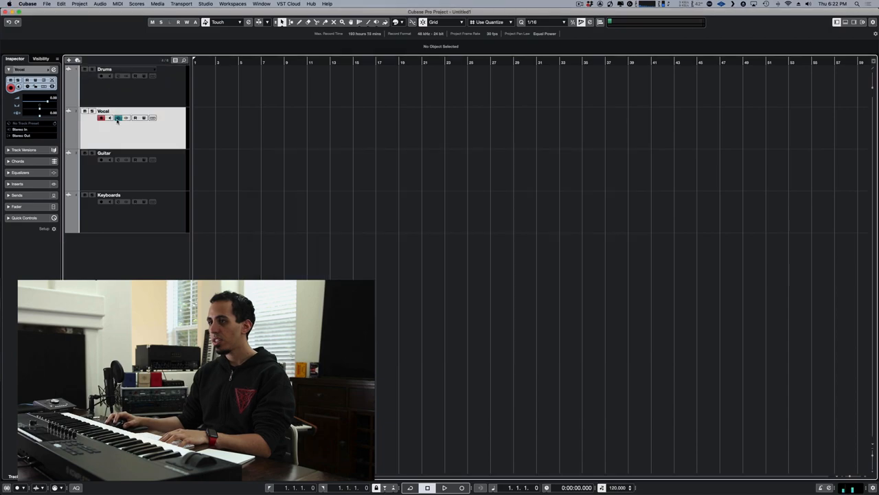
# Enable the Cue 1 sends on Guitar and Keyboards and lower both send levels
pyautogui.click(119, 117)
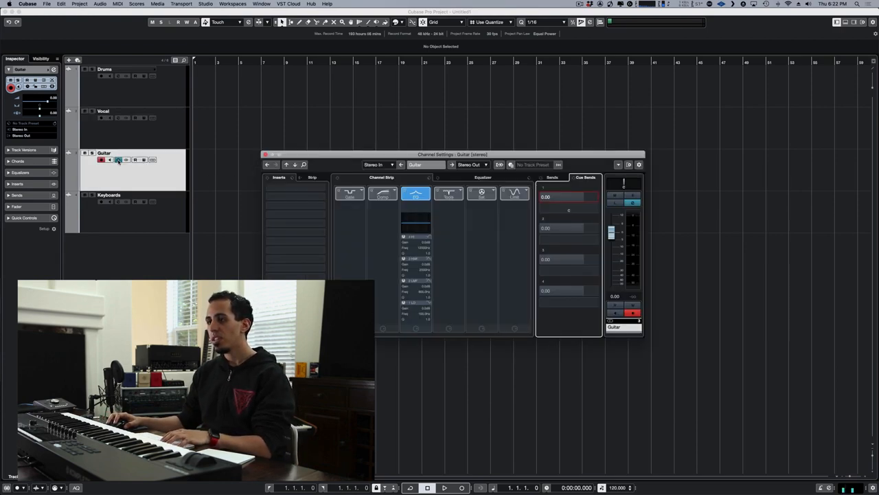
pyautogui.click(545, 197)
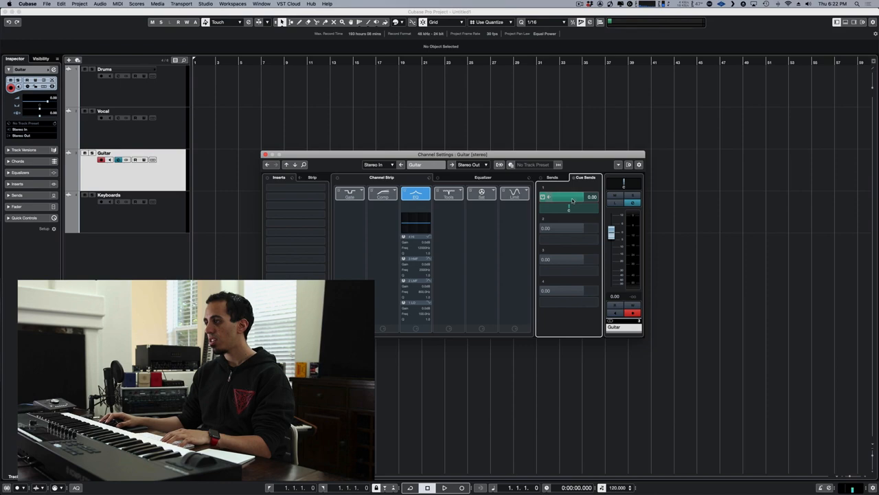
pyautogui.moveTo(570, 198); pyautogui.dragTo(546, 197)
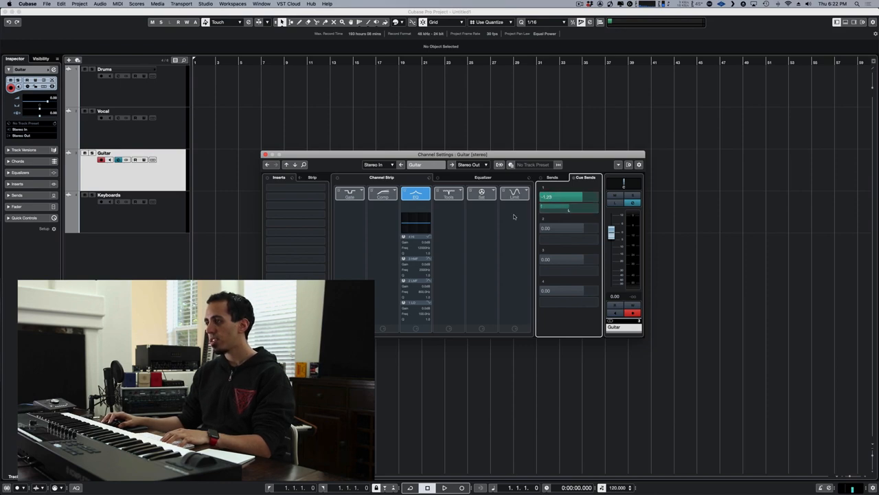
pyautogui.moveTo(567, 197); pyautogui.dragTo(556, 202)
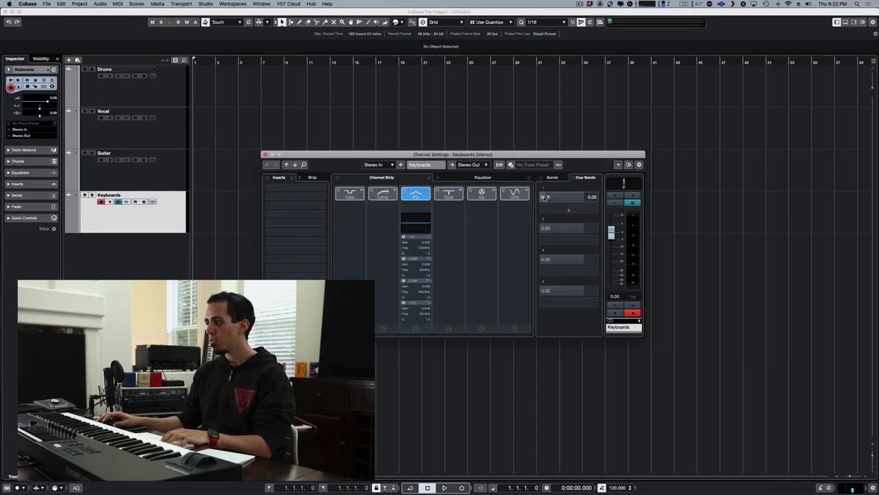
pyautogui.moveTo(567, 198); pyautogui.dragTo(568, 206)
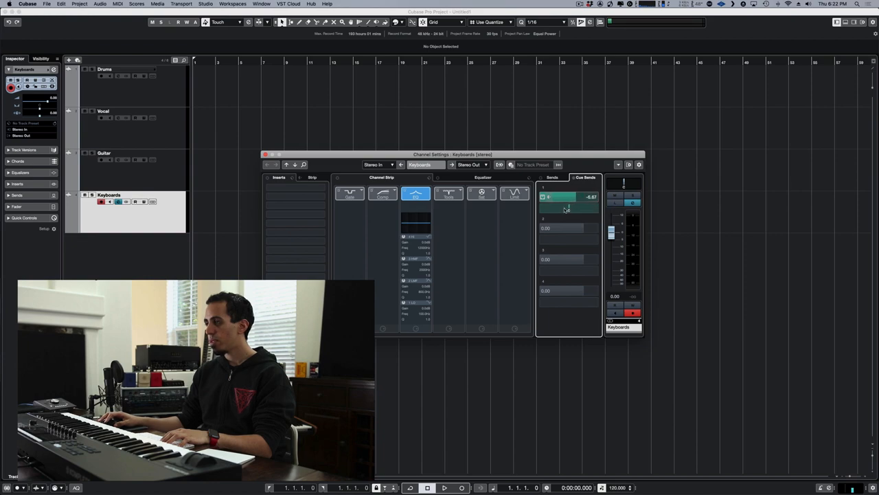
pyautogui.moveTo(569, 197); pyautogui.dragTo(569, 206)
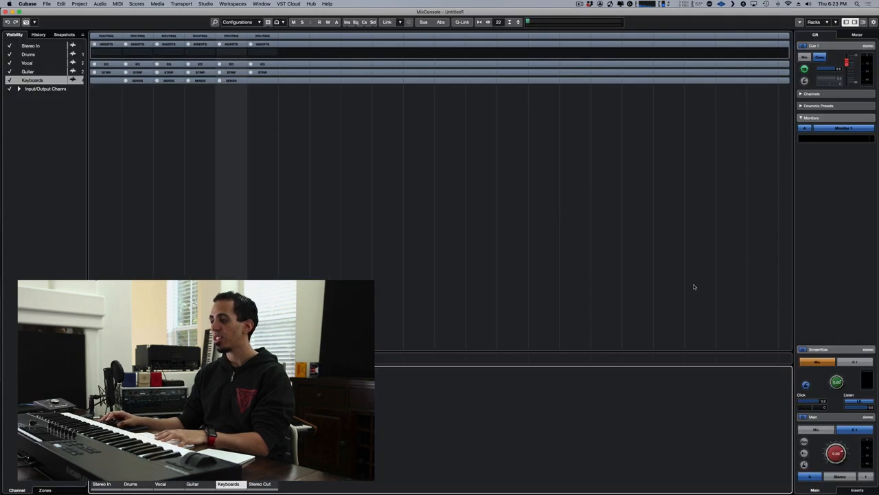
pyautogui.moveTo(624, 337)
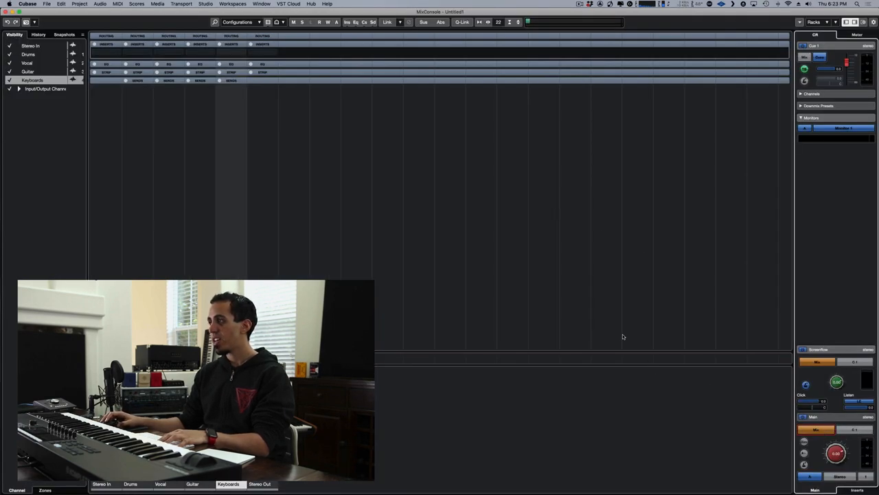
pyautogui.moveTo(687, 277)
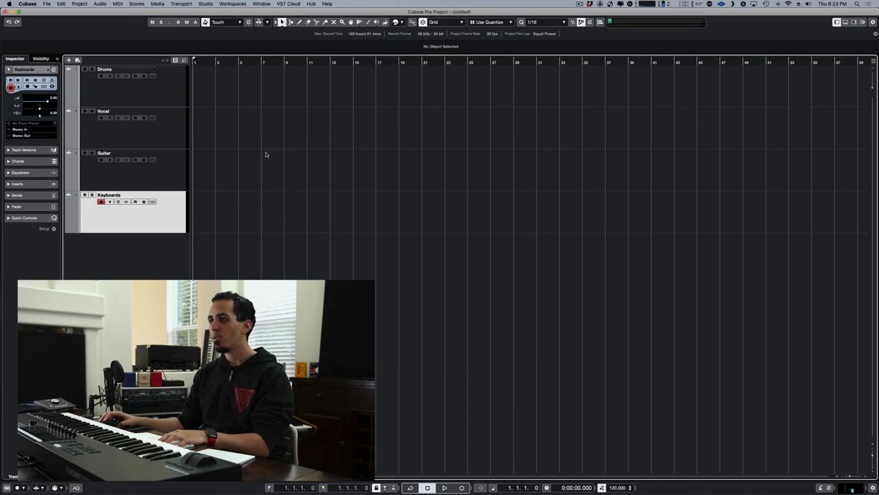
# Set Auto Disable Talkback Mode to In Record in the VST-Control Room preferences
pyautogui.click(27, 3)
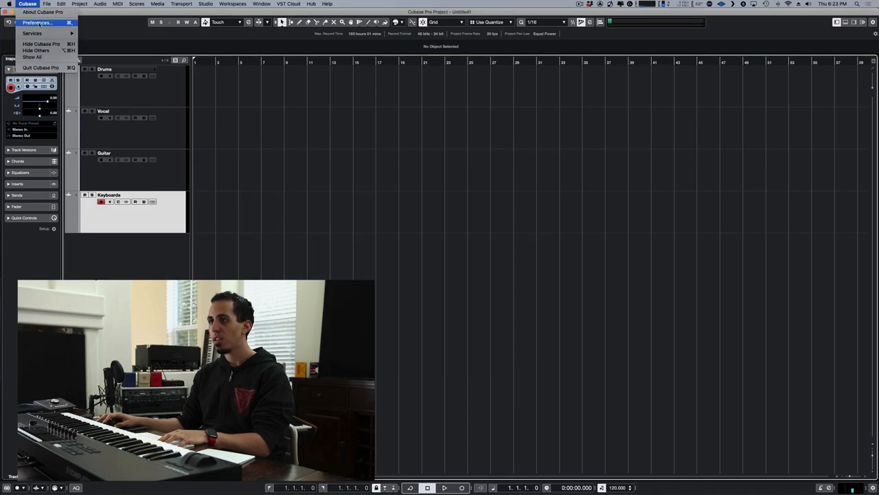
pyautogui.click(36, 22)
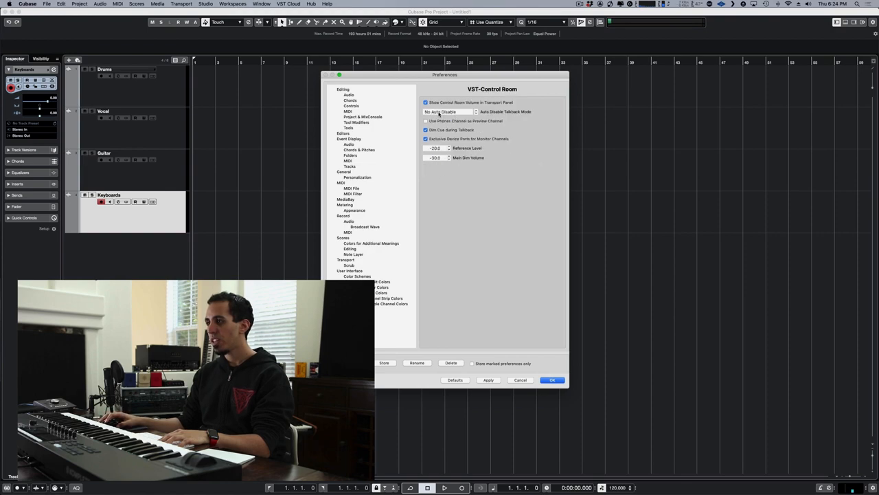
pyautogui.click(450, 111)
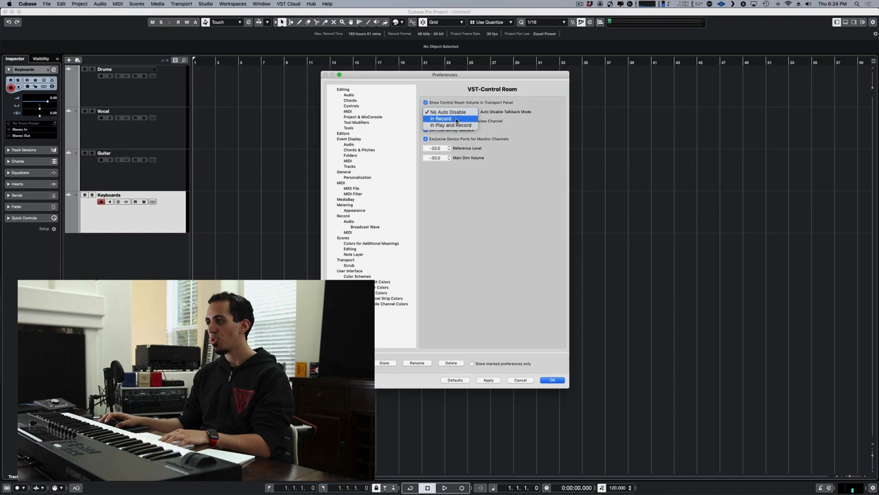
pyautogui.click(441, 119)
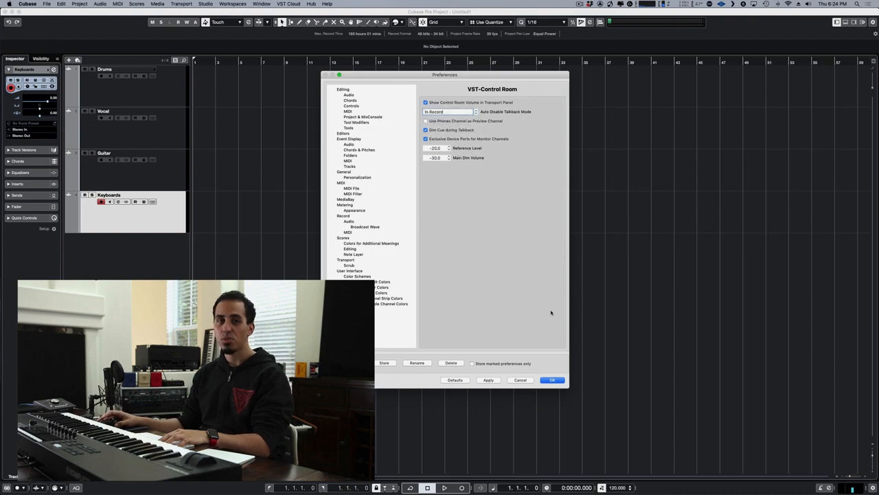
pyautogui.click(553, 380)
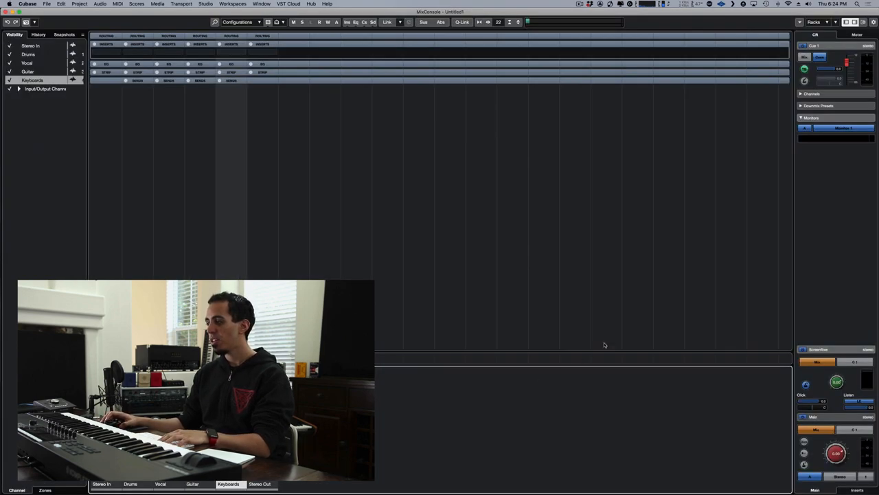
pyautogui.moveTo(643, 228)
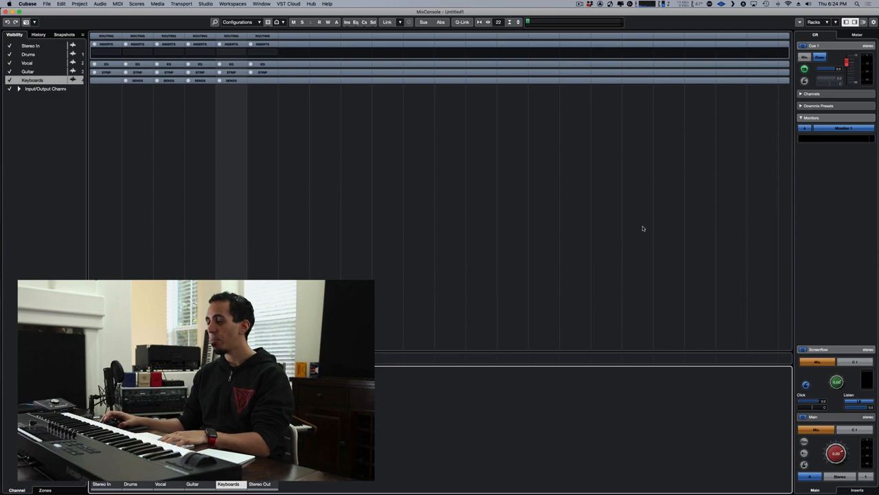